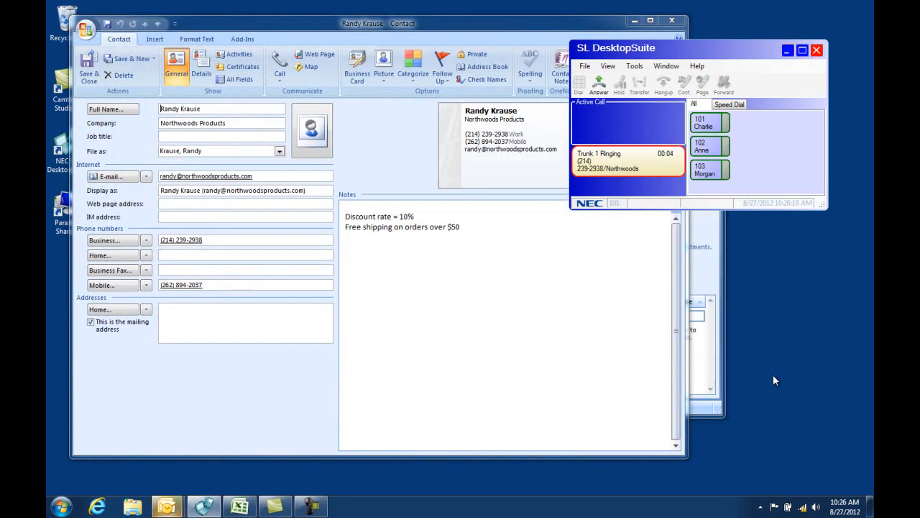
click(598, 84)
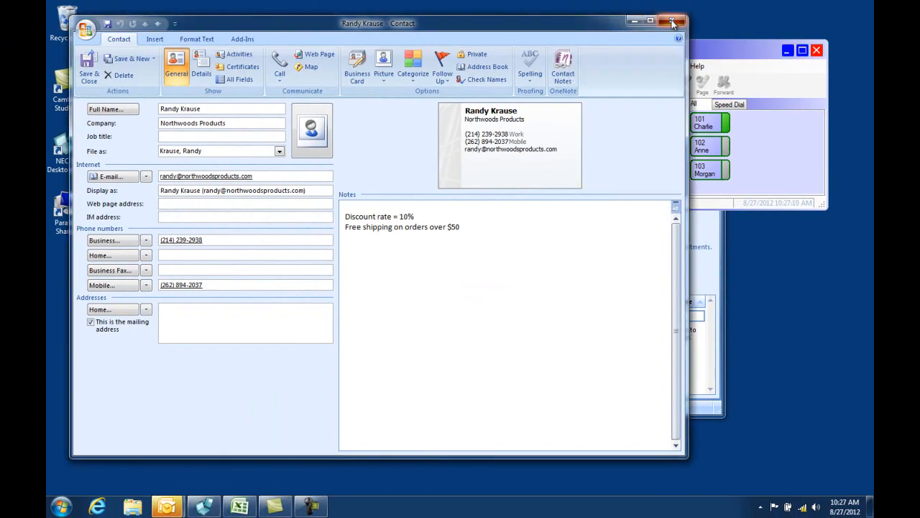
click(673, 21)
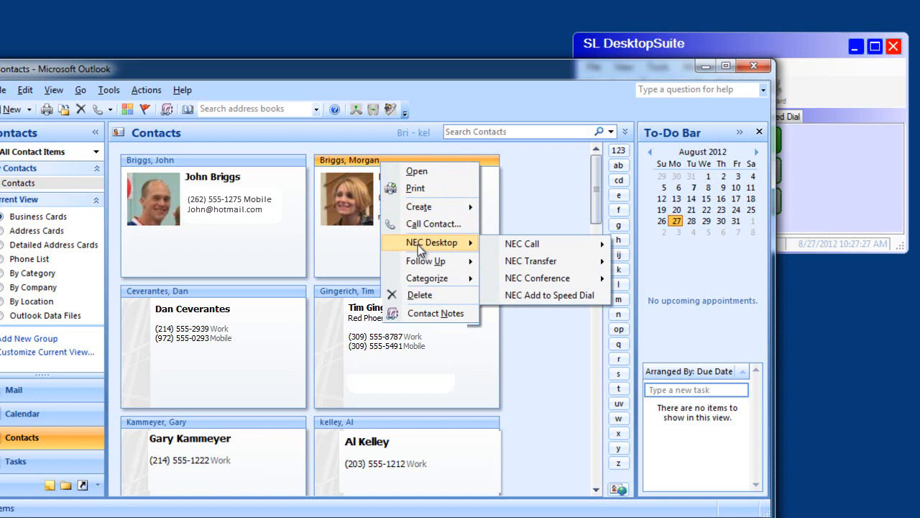
mouse_move(530, 261)
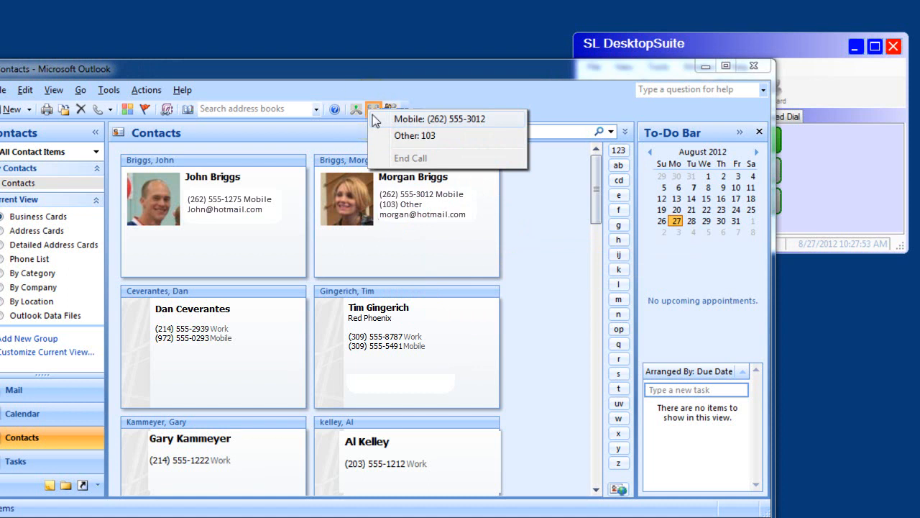
click(415, 135)
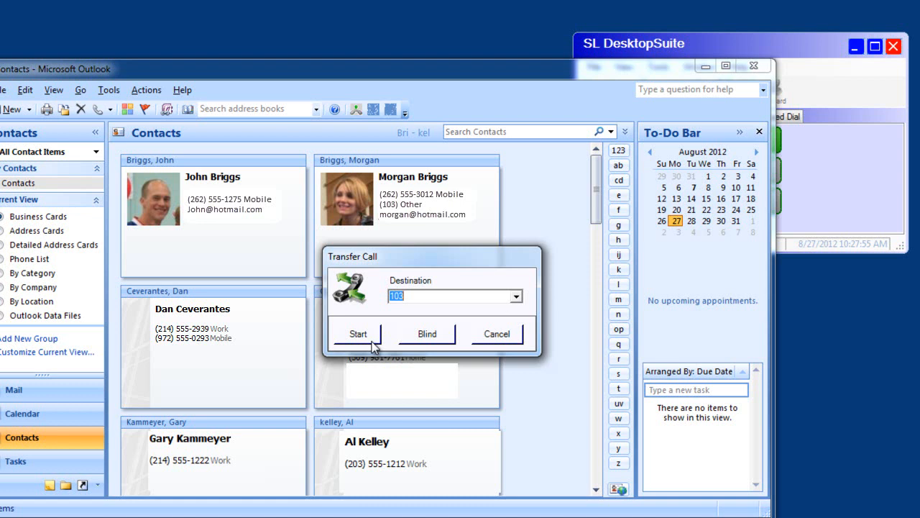
click(357, 333)
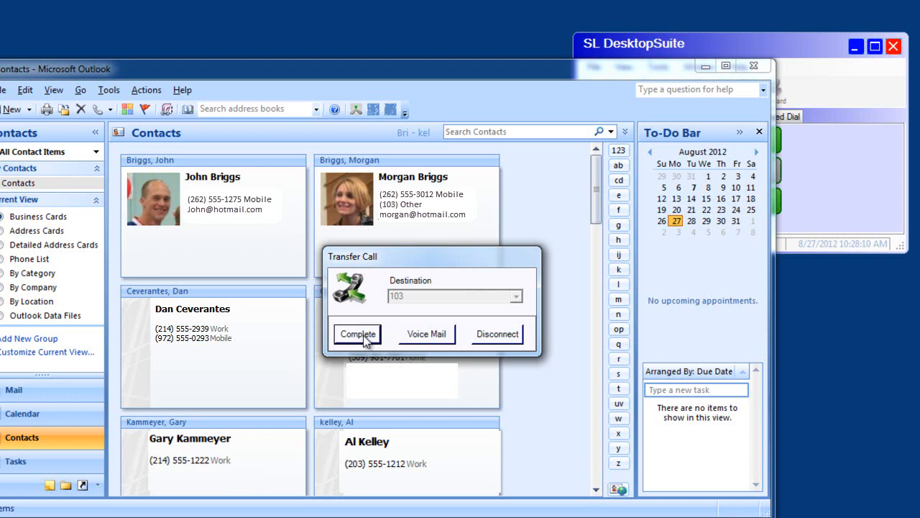
click(356, 334)
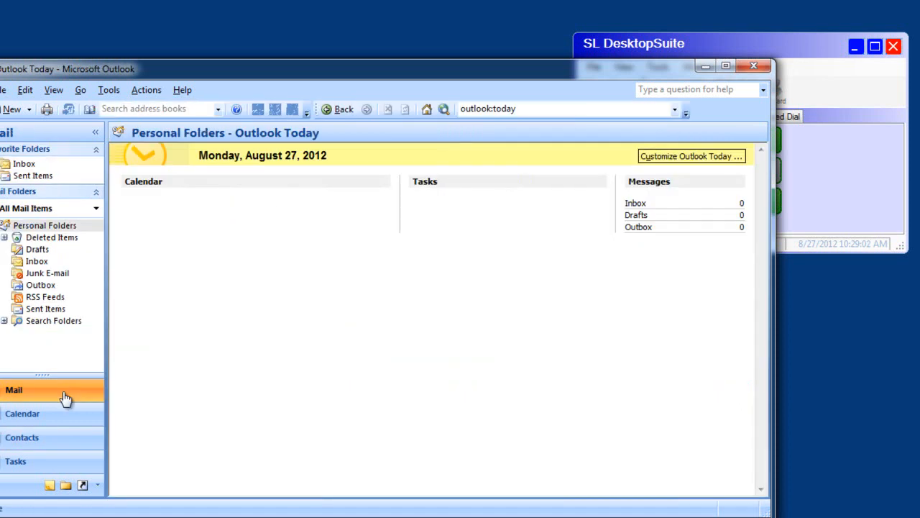
- Dial the phone number from the inbox message's sender signature via NEC Dial
click(37, 261)
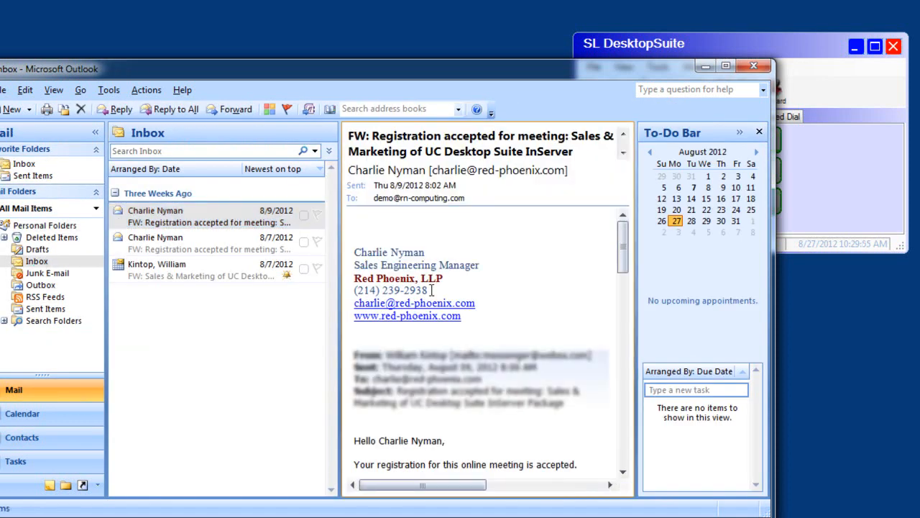
double_click(427, 289)
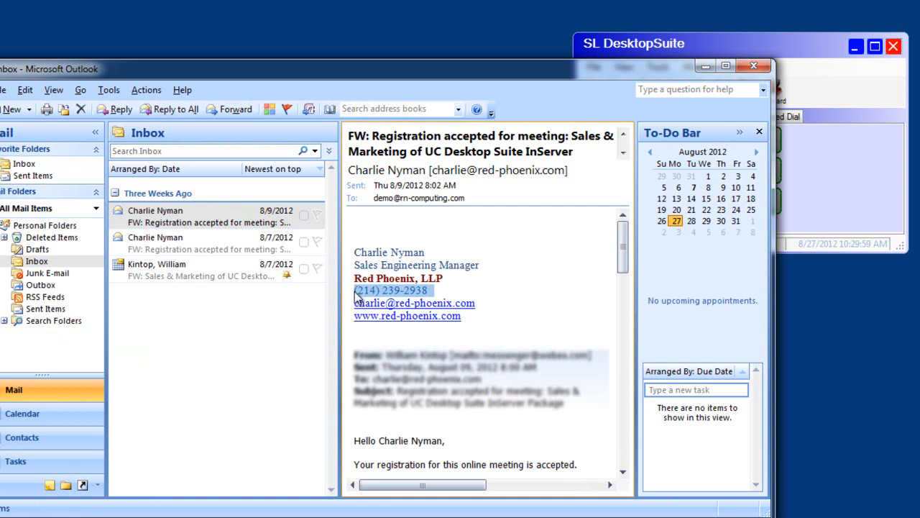
click(393, 289)
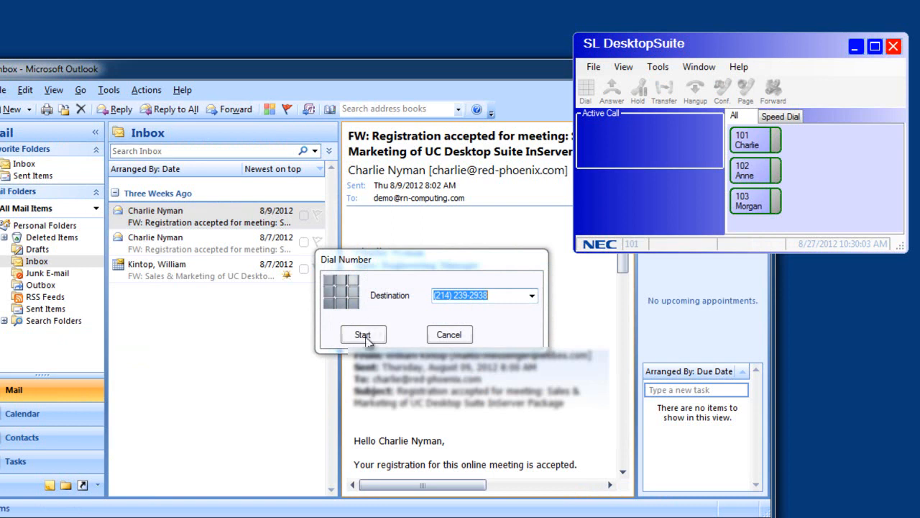
click(363, 334)
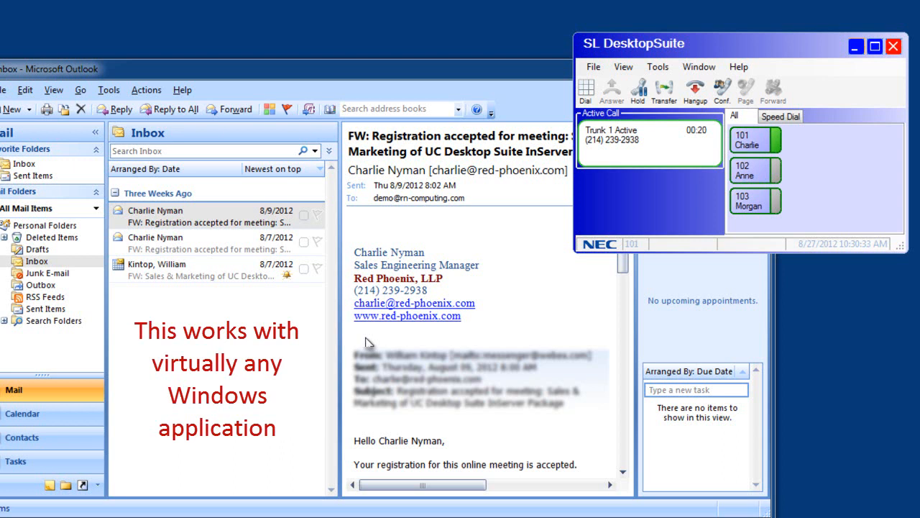
click(694, 90)
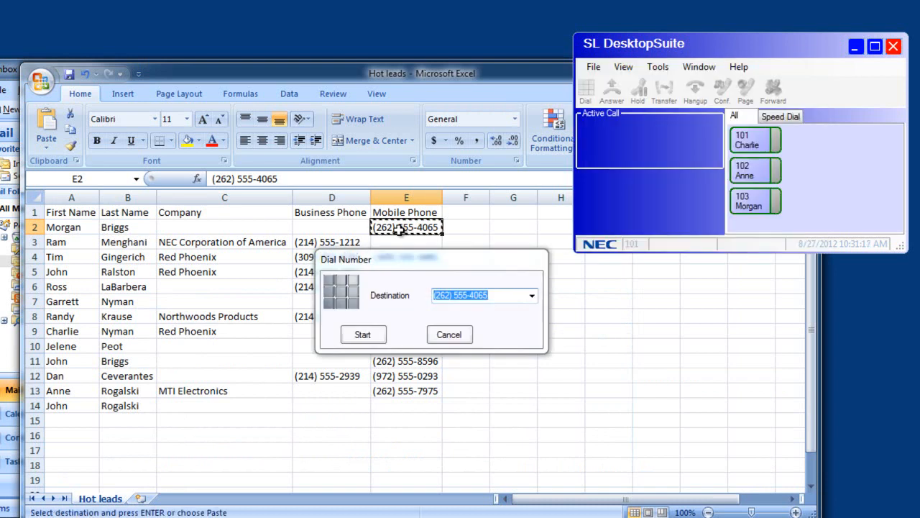
- Dial the mobile number in cell E8 of Hot leads, then hang up
click(448, 334)
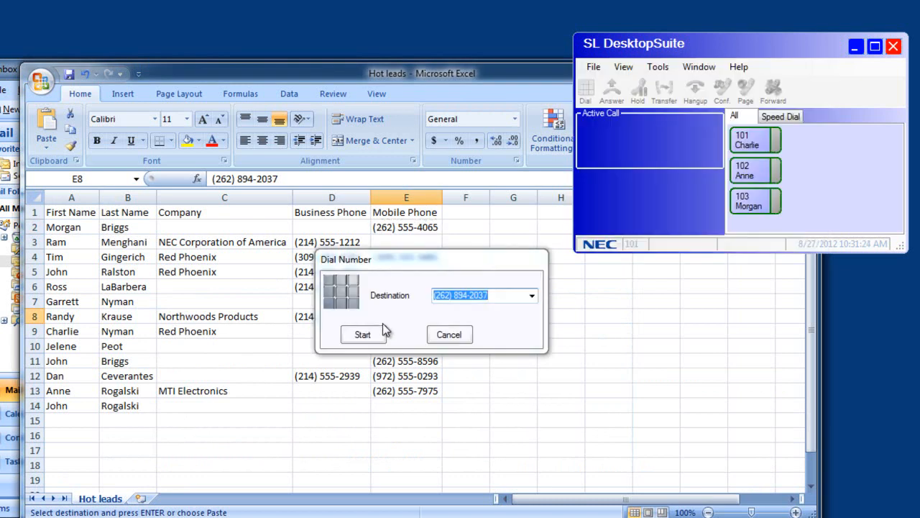
click(362, 334)
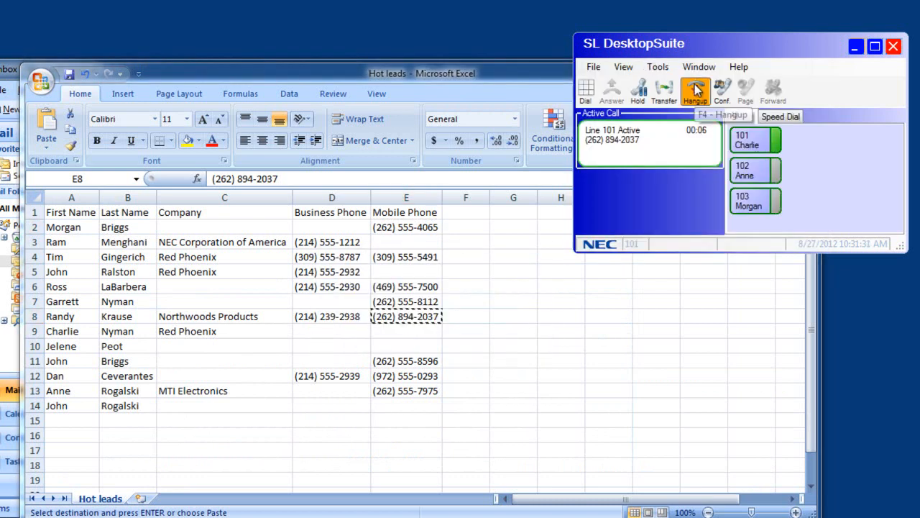
click(695, 90)
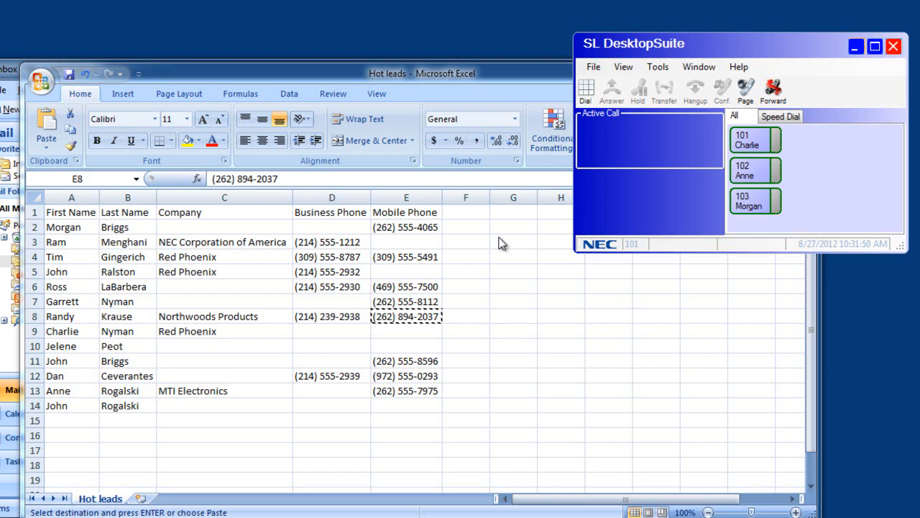
click(779, 116)
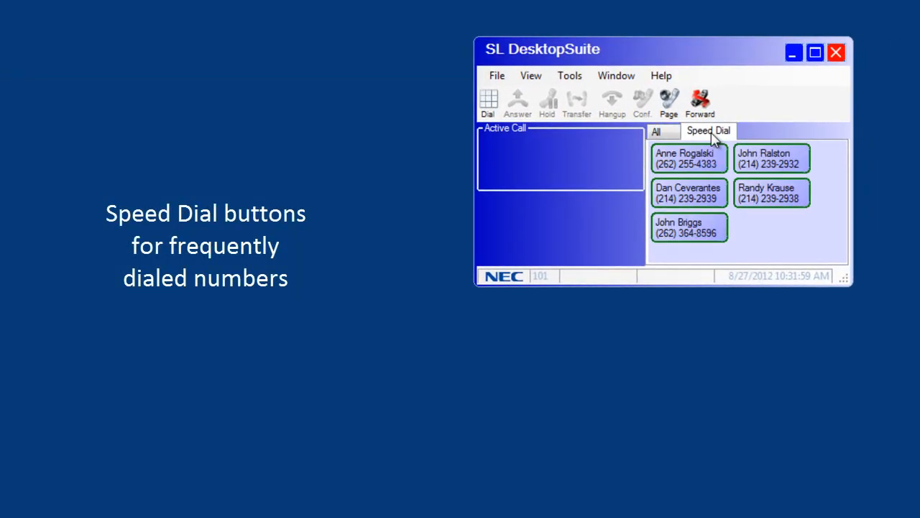
click(772, 192)
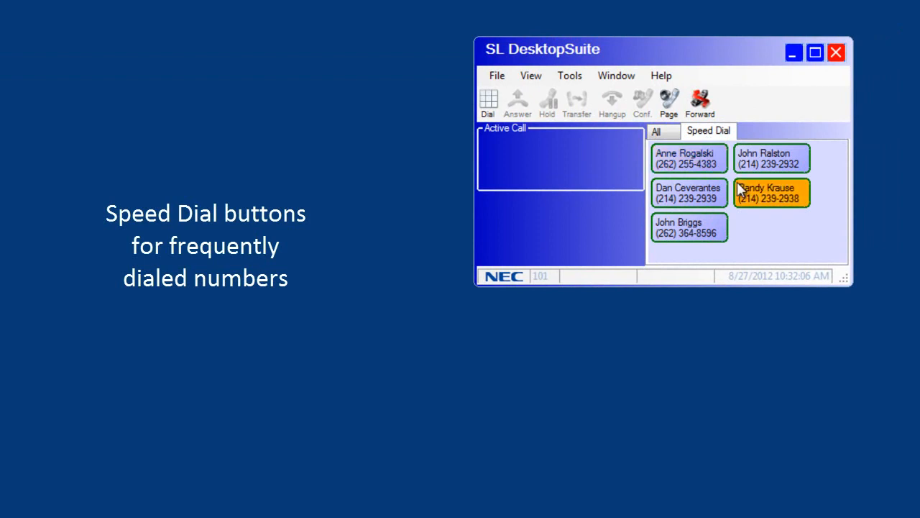
click(772, 192)
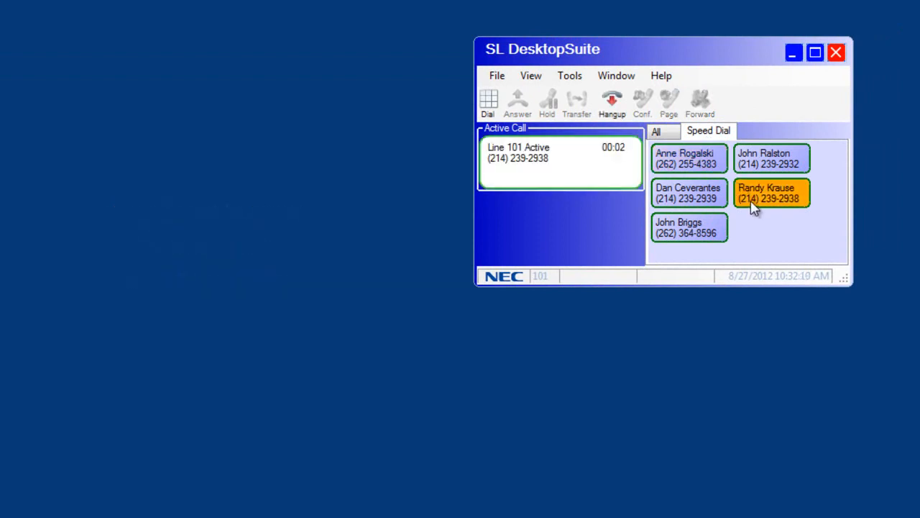
mouse_move(611, 101)
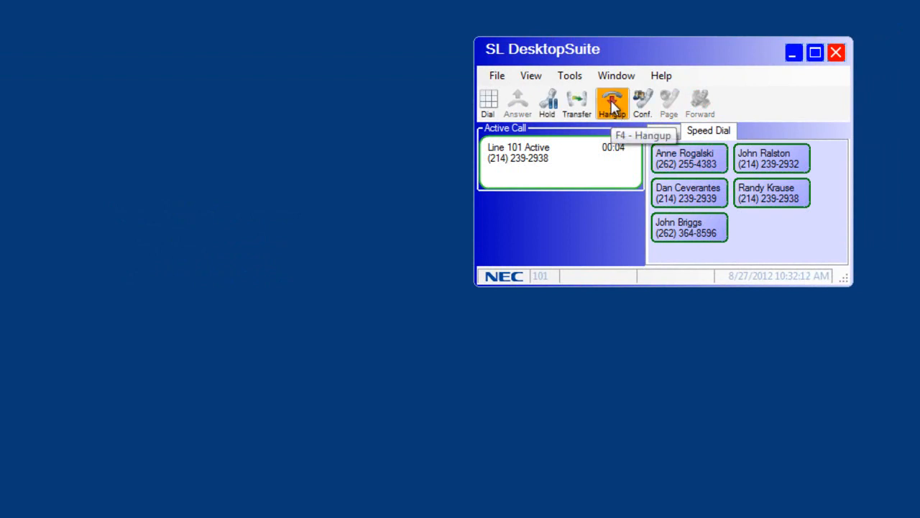
click(612, 100)
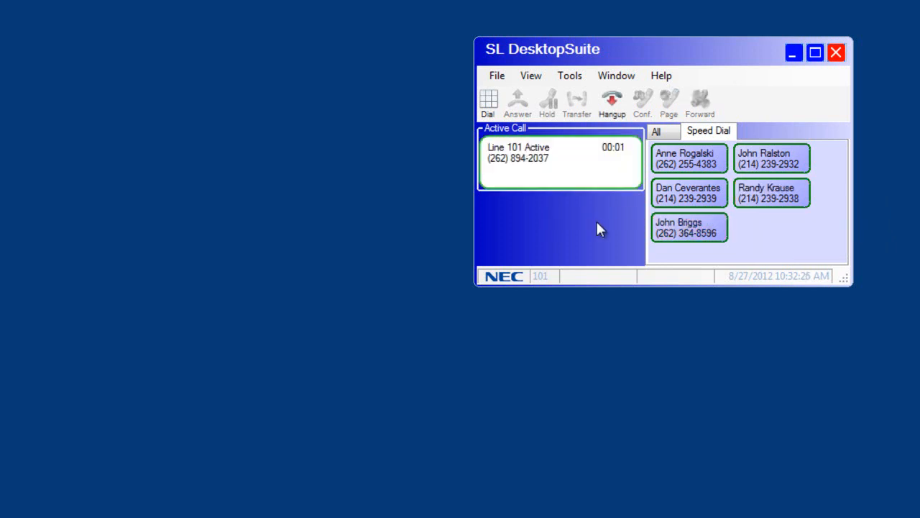
mouse_move(612, 101)
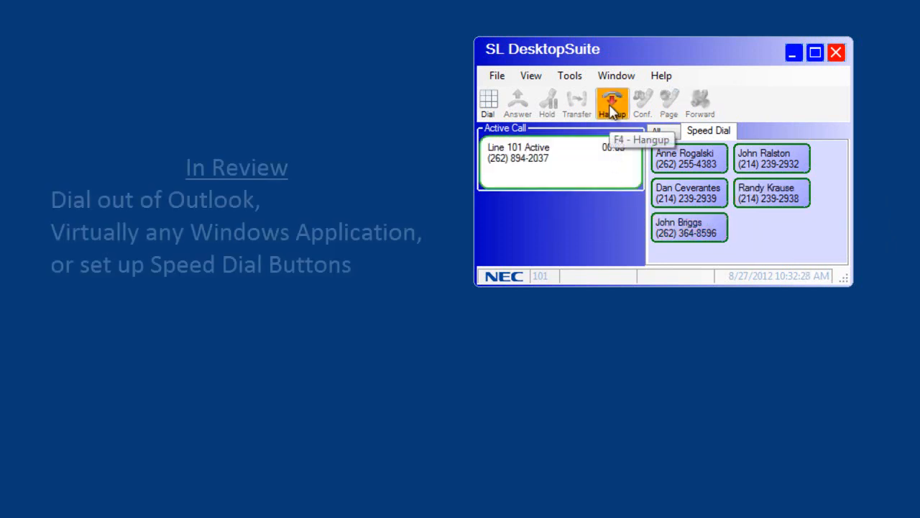
click(611, 103)
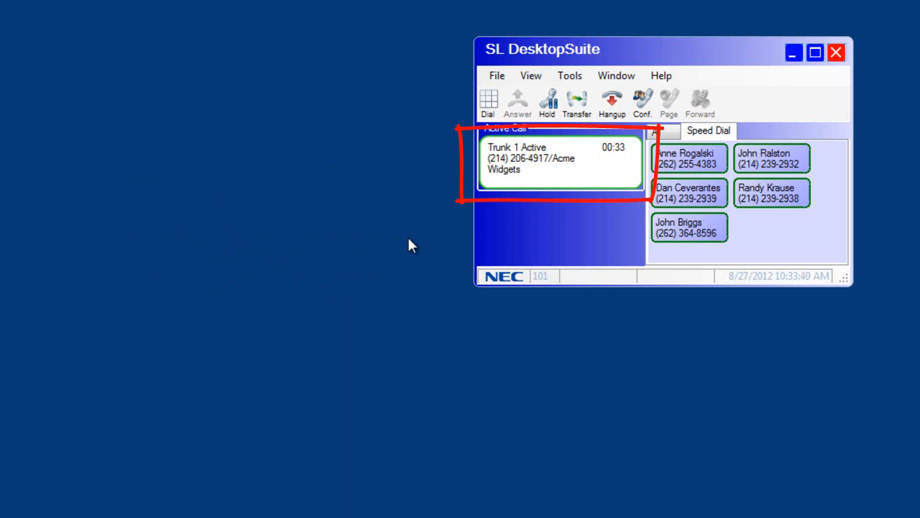
- From the All extensions list, transfer the Acme Widgets call to extension 103
click(655, 131)
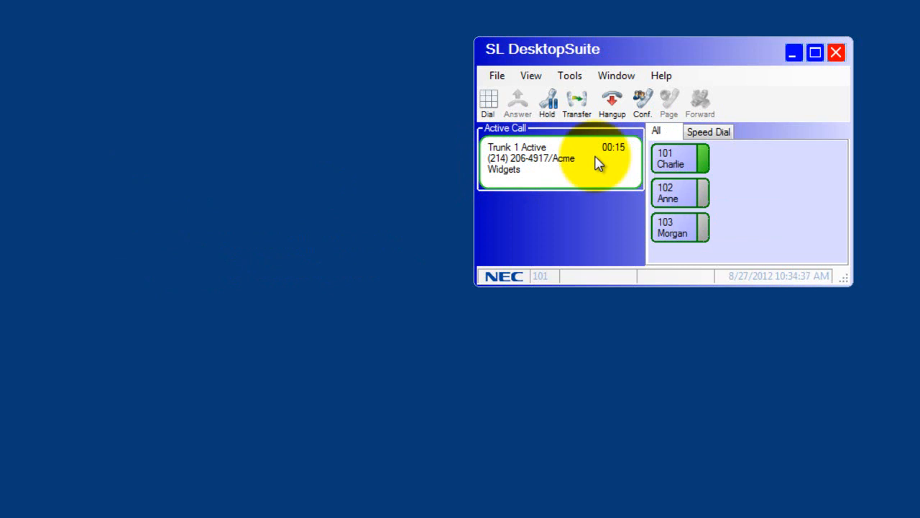
mouse_move(679, 228)
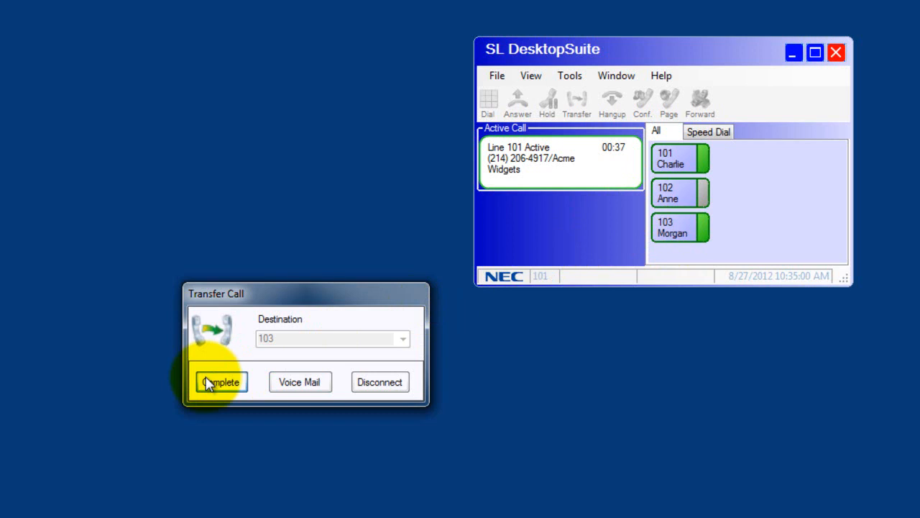
click(221, 382)
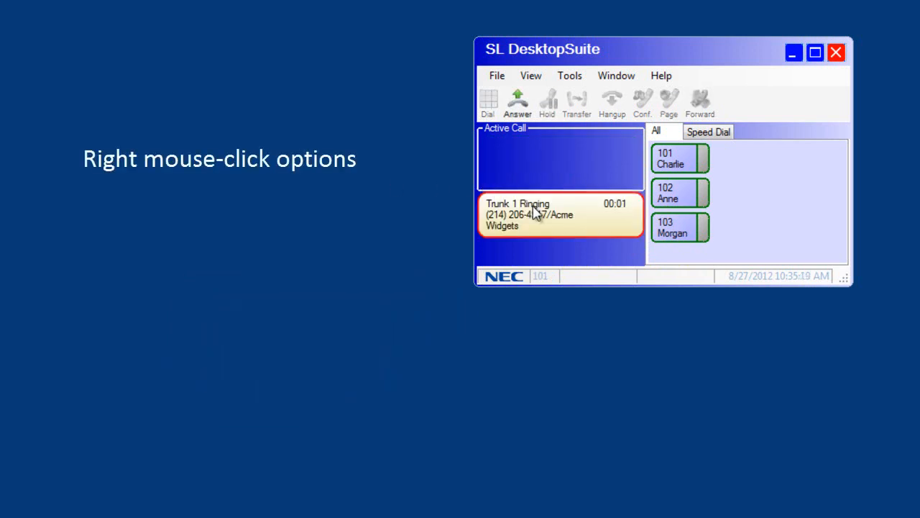
- Answer the Acme Widgets call and view extension 103's Transfer Alternate Mobile and Home numbers
click(517, 100)
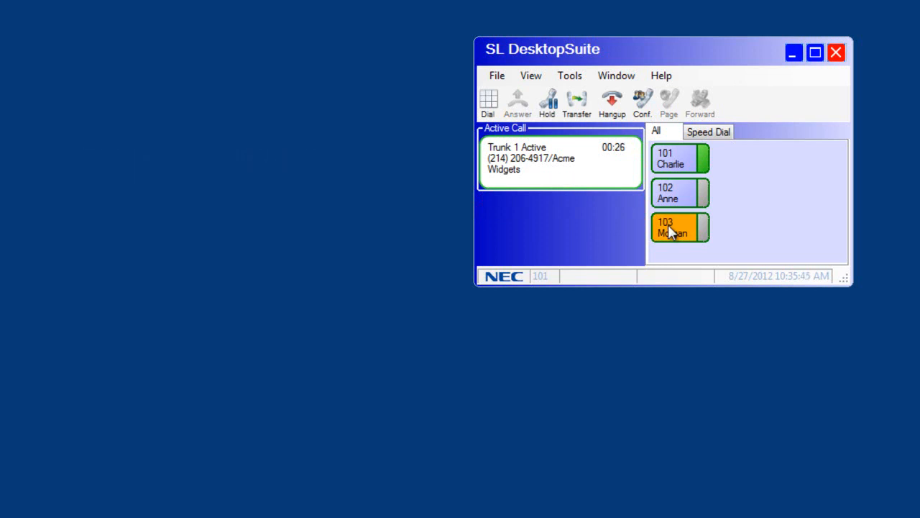
right_click(678, 226)
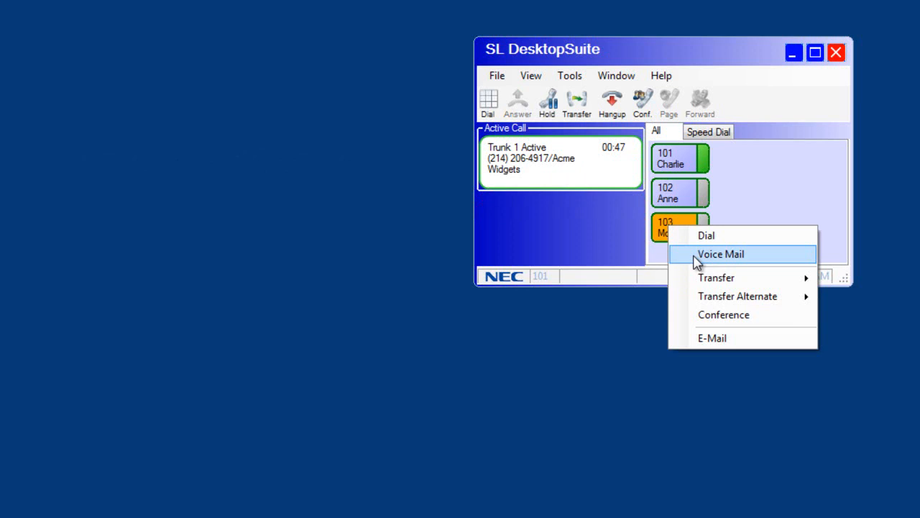
mouse_move(715, 277)
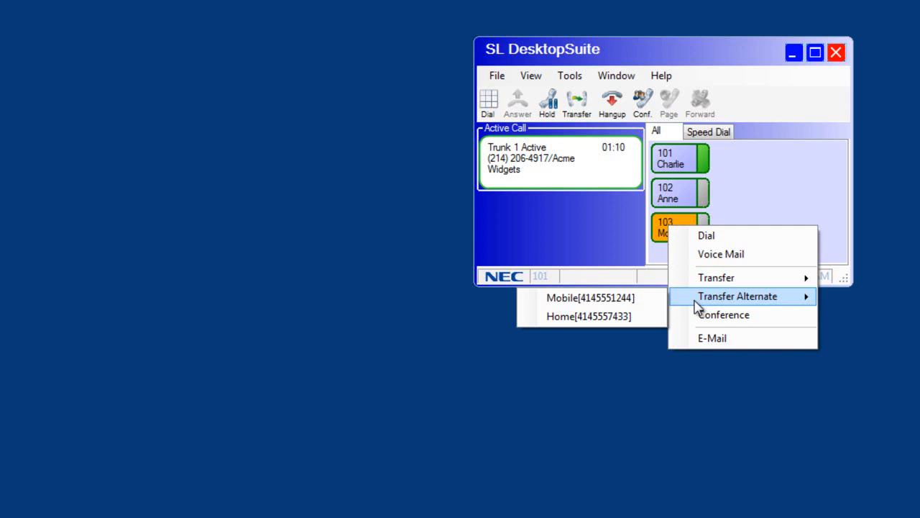
mouse_move(698, 318)
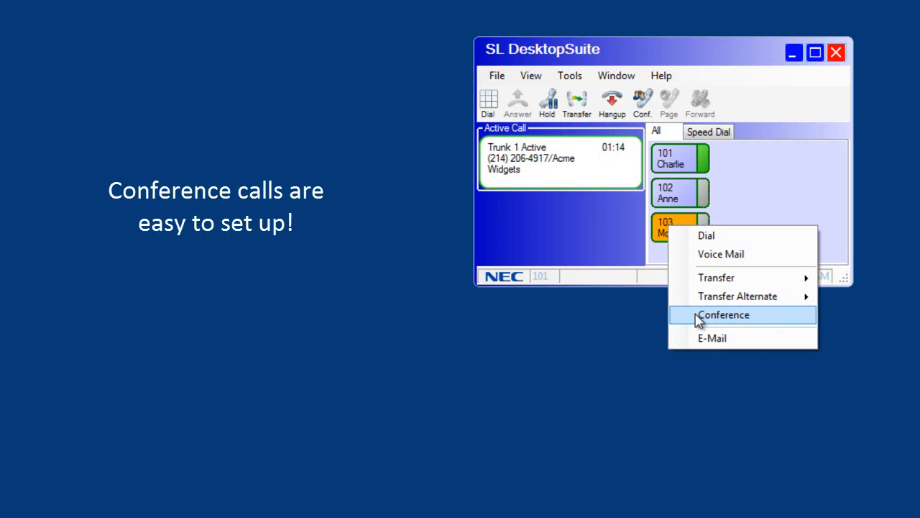
- Conference extension 103 into the Acme Widgets call, then end the conference
click(724, 314)
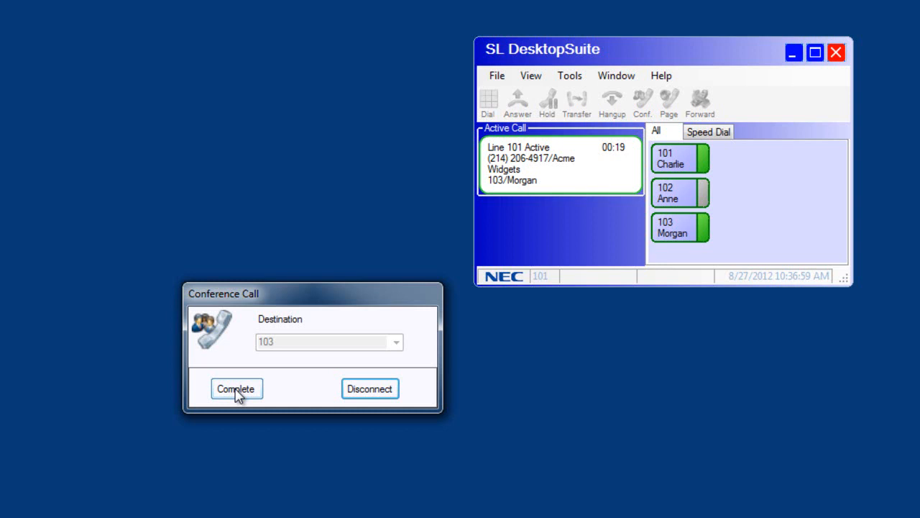
click(235, 388)
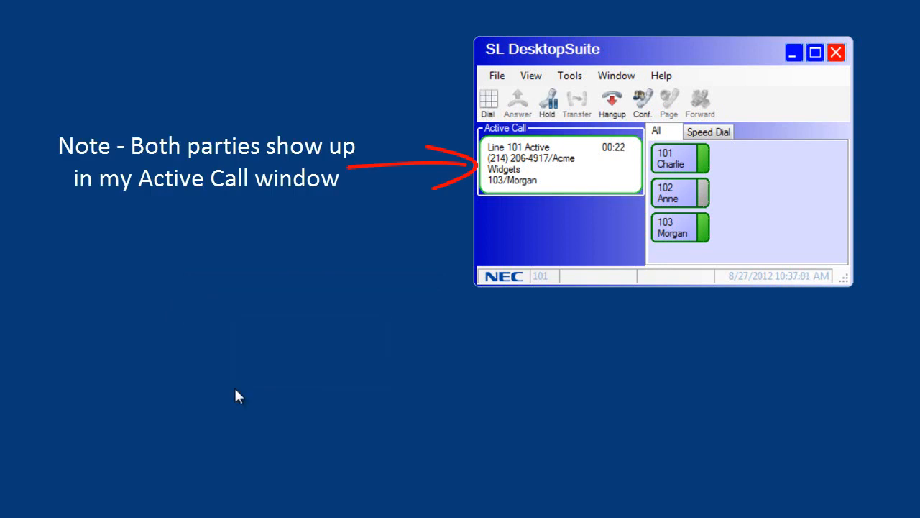
click(612, 101)
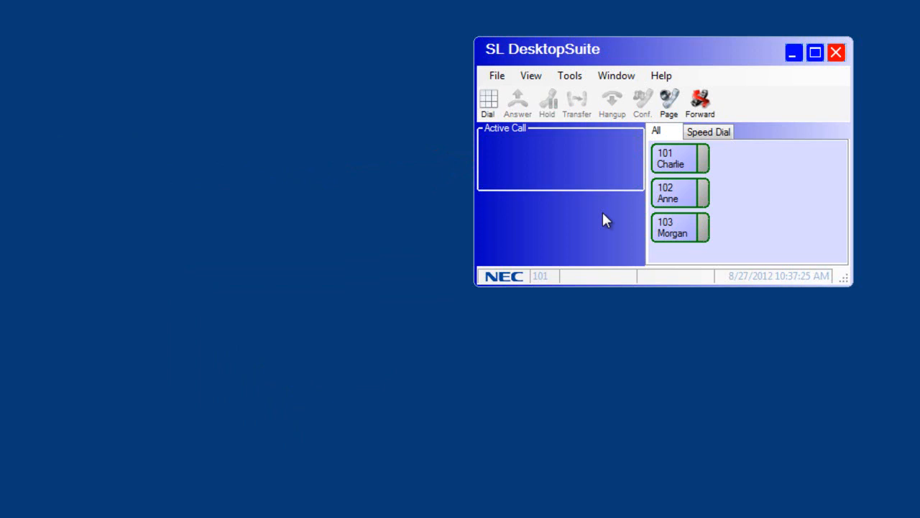
- Open an e-mail to extension 102's contact, then close it without saving
click(679, 193)
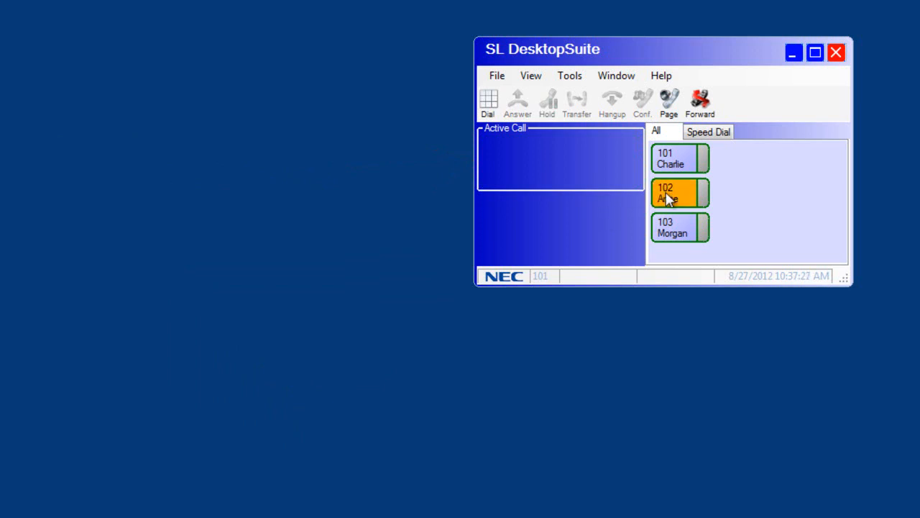
right_click(679, 192)
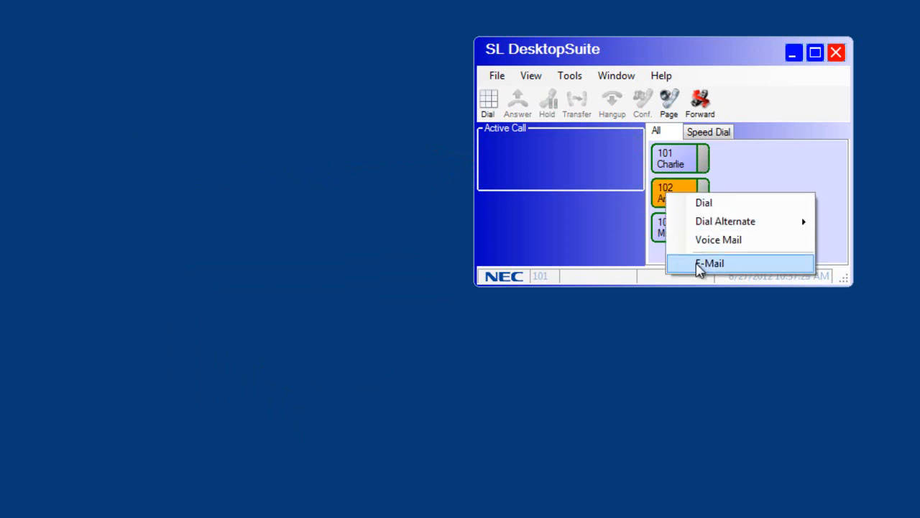
click(710, 263)
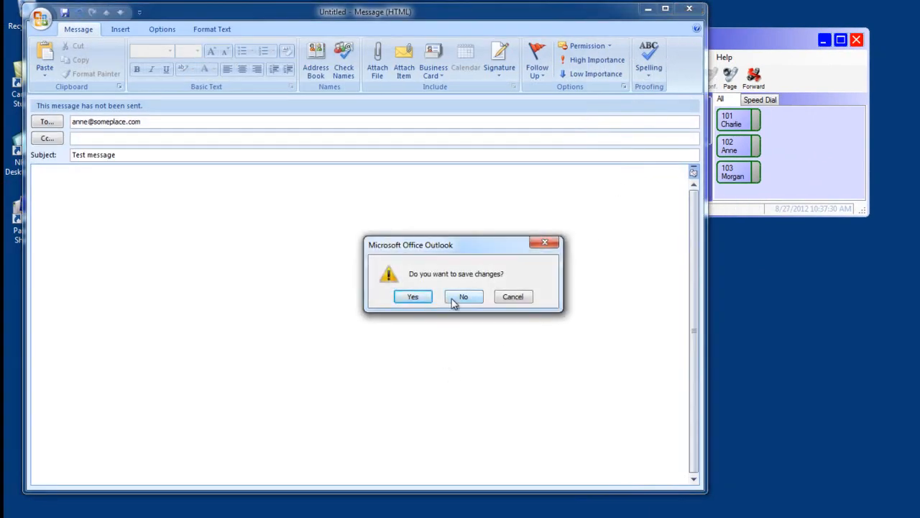
click(463, 296)
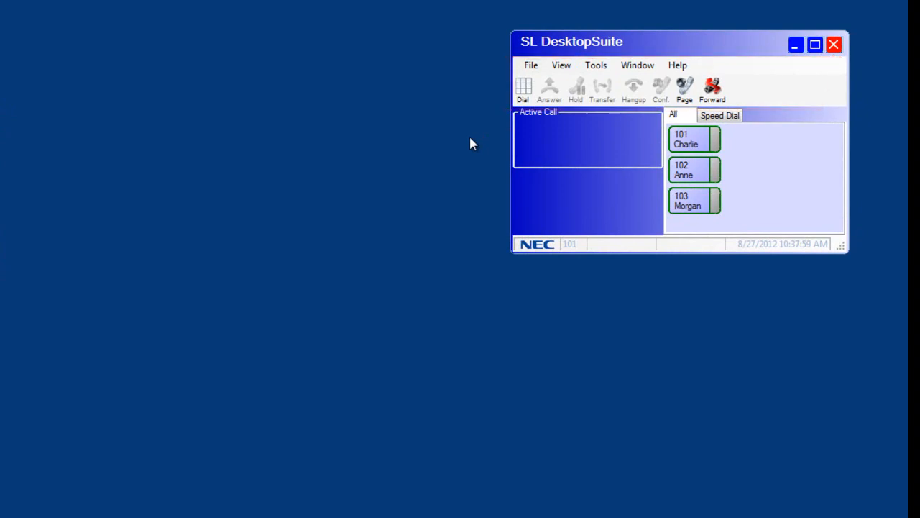
mouse_move(460, 148)
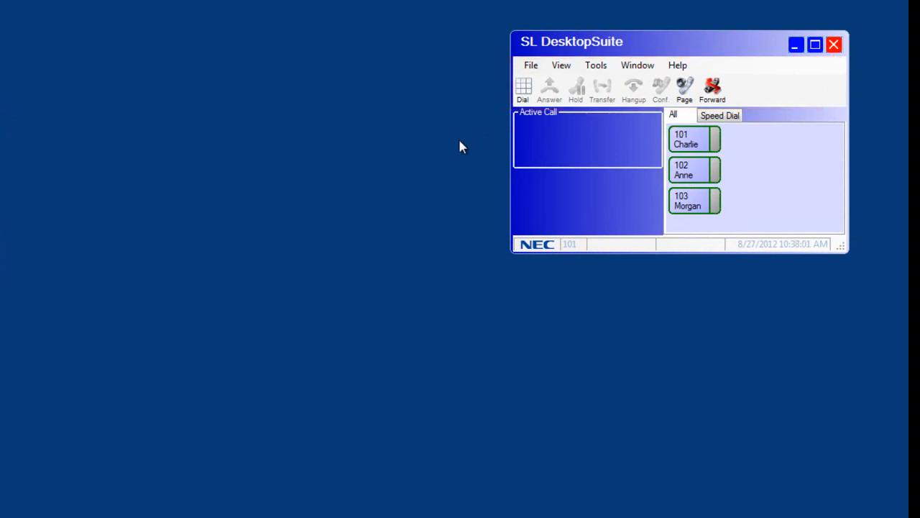
mouse_move(683, 89)
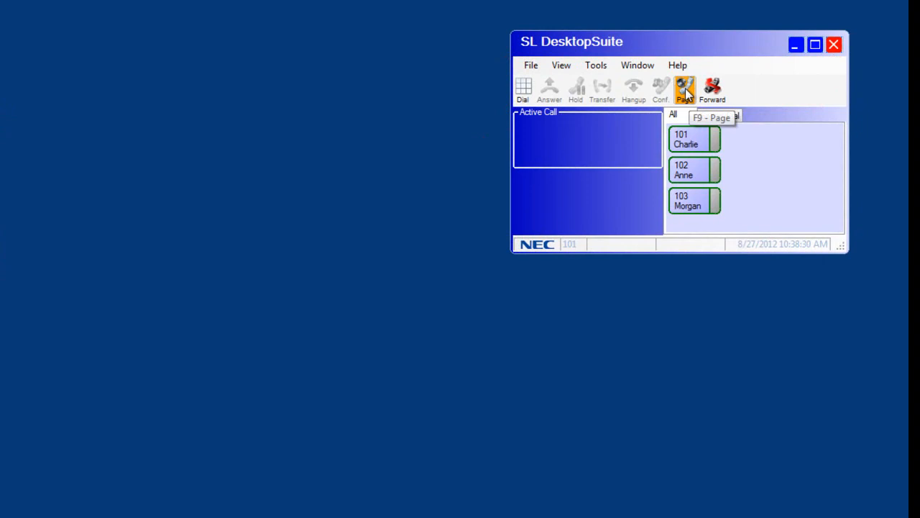
- Open Call Forward with destination 103 and browse the Forward On conditions
click(685, 89)
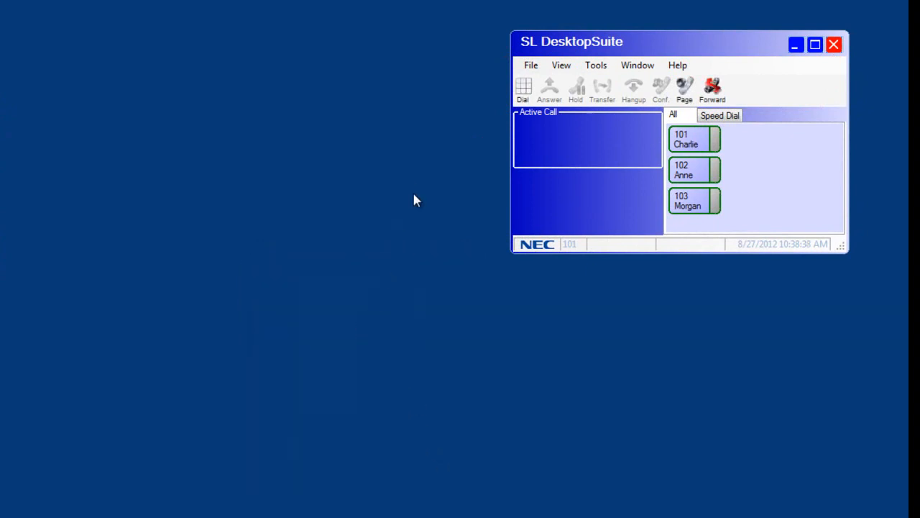
mouse_move(713, 87)
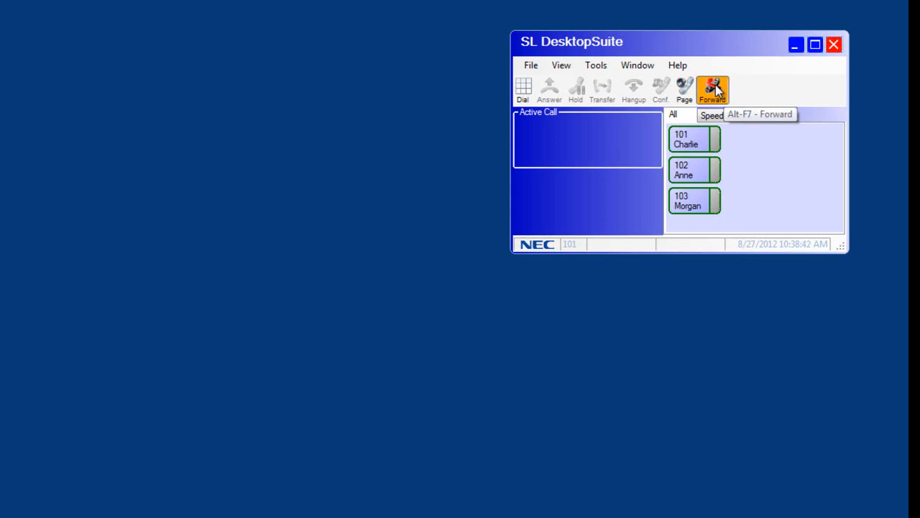
click(712, 90)
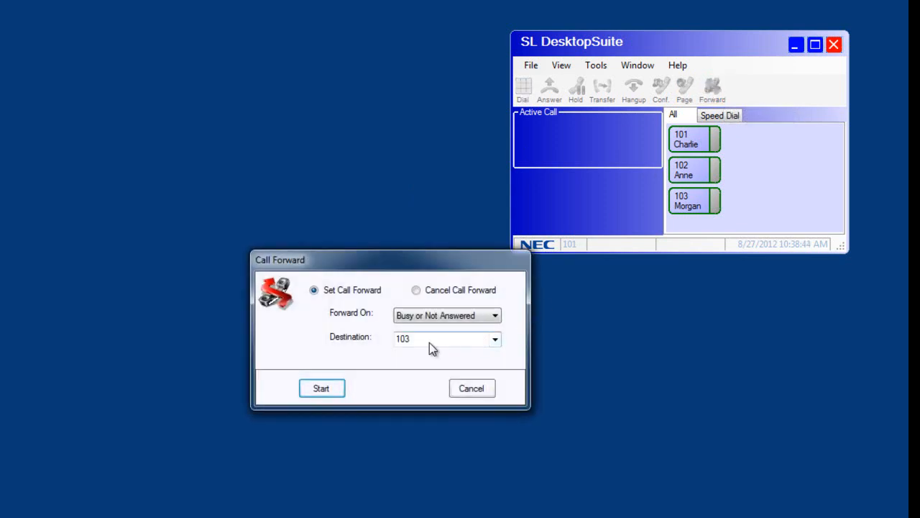
click(495, 314)
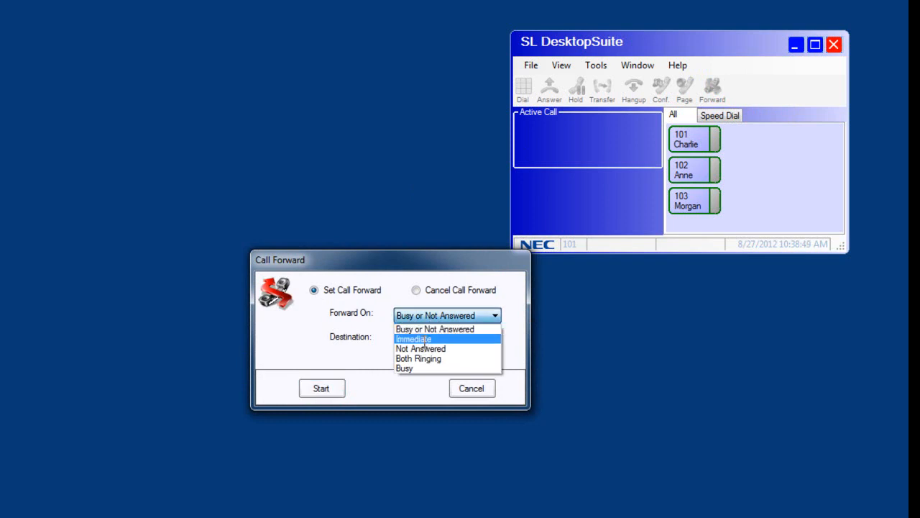